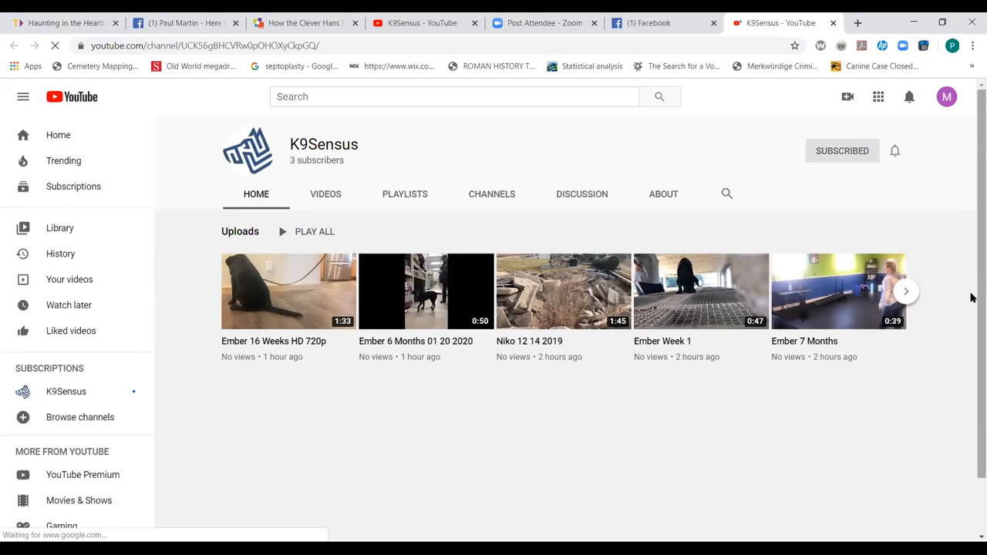
mouse_move(663, 372)
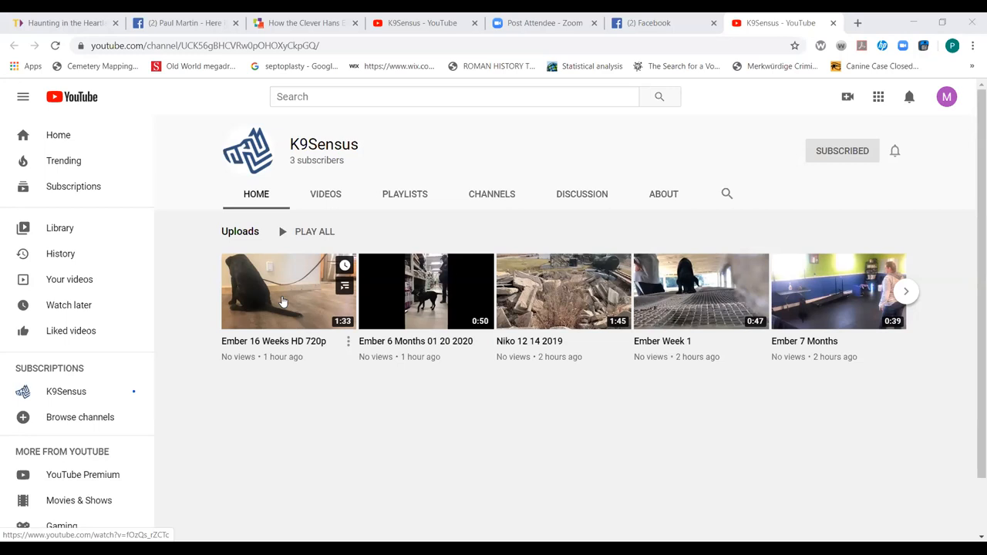
- Play the 'Ember 16 Weeks HD 720p' video through, then go back to the K9Sensus uploads list
left_click(284, 301)
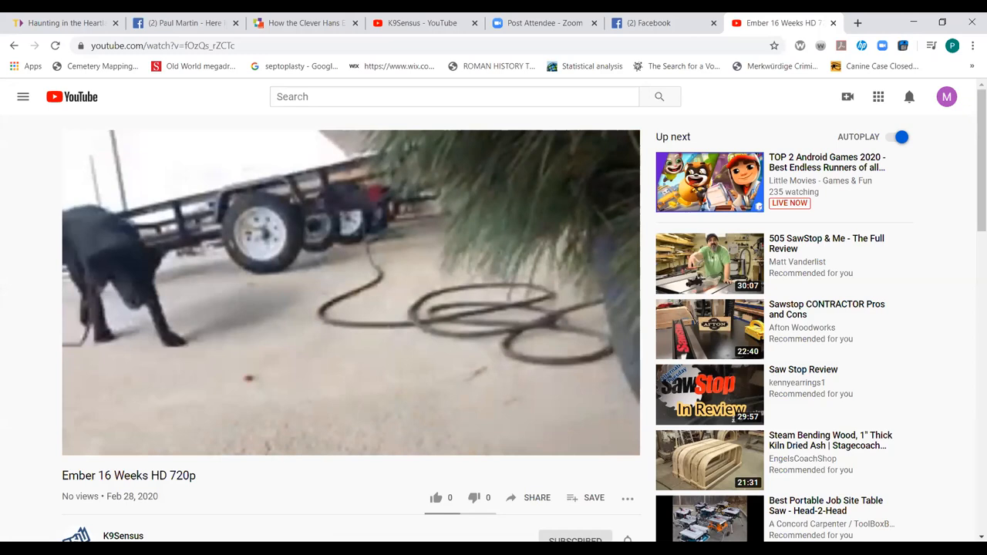
left_click(350, 291)
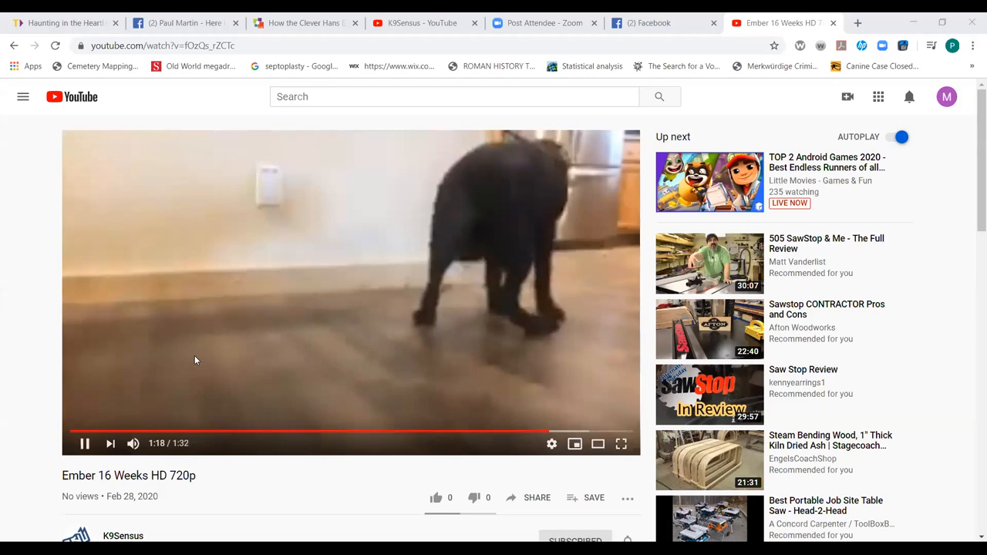
left_click(126, 535)
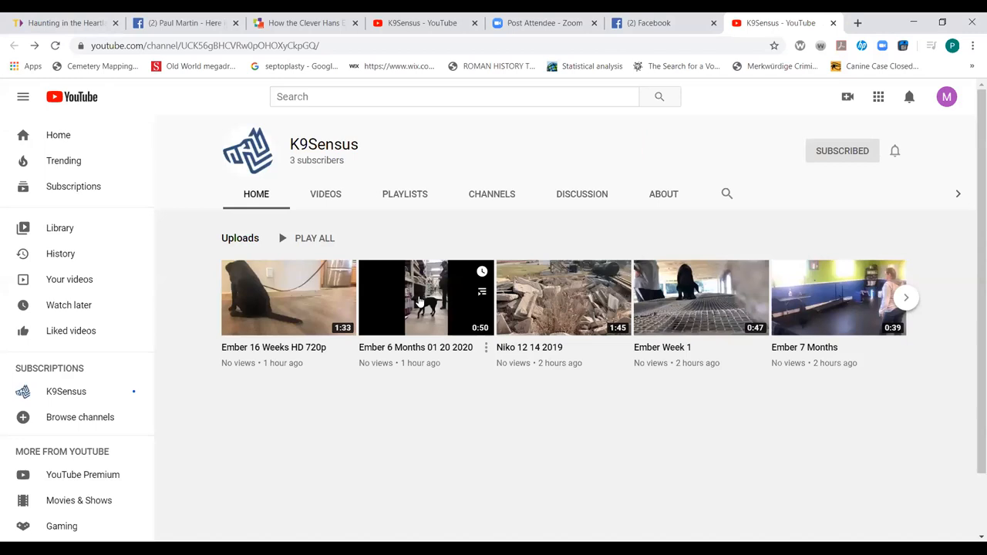
left_click(418, 298)
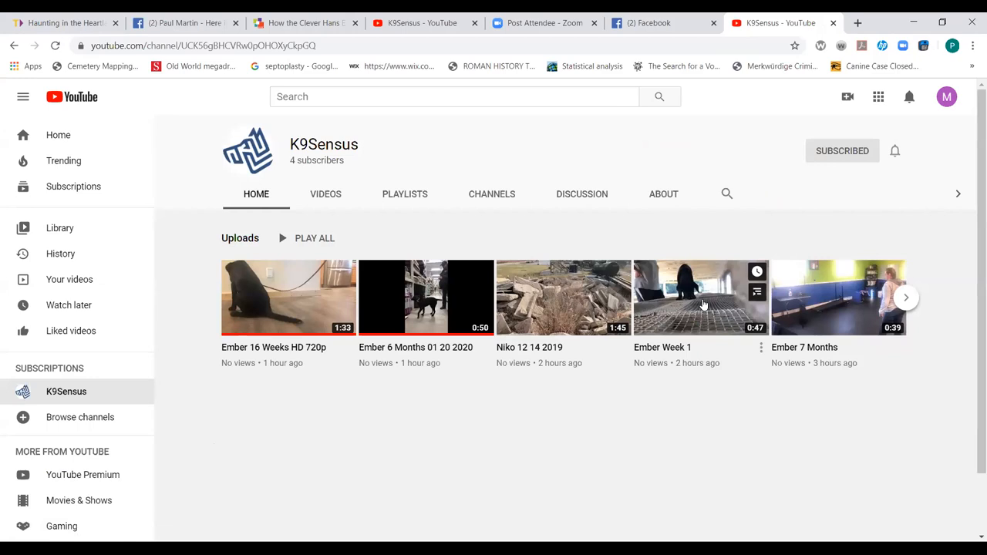
- Show the K9Sensus channel Home page with its Uploads row of training videos
left_click(702, 296)
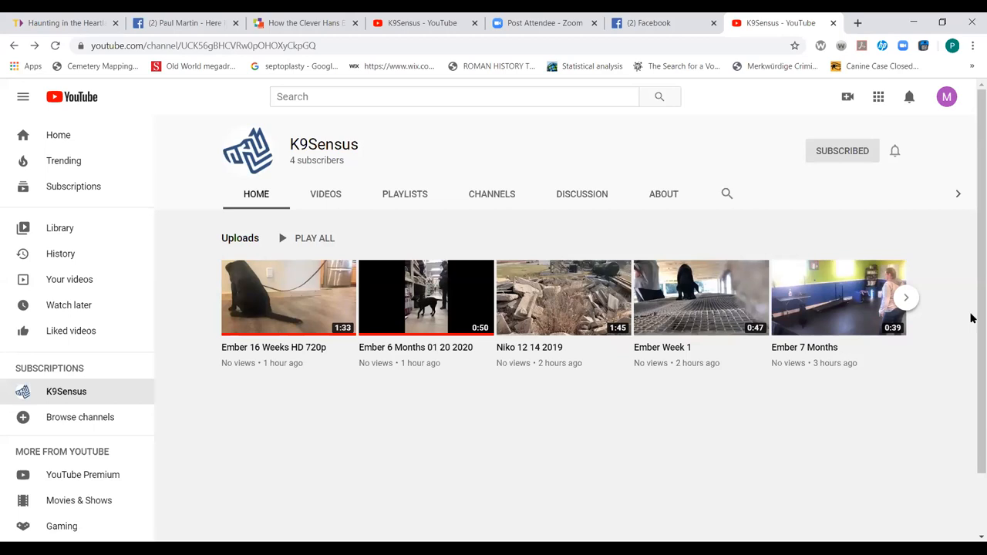
mouse_move(815, 296)
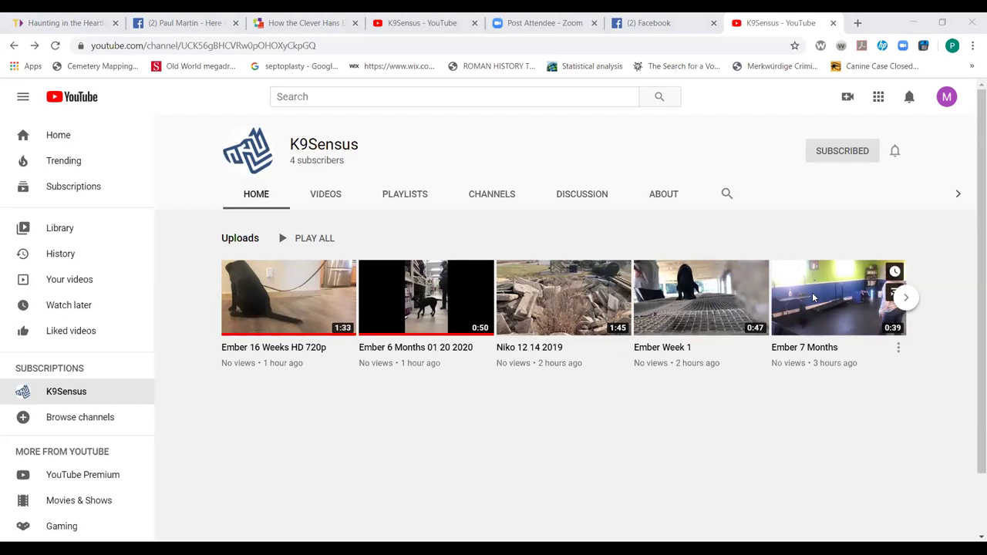
- Keep the K9Sensus channel overview showing its recent dog-training uploads
left_click(839, 296)
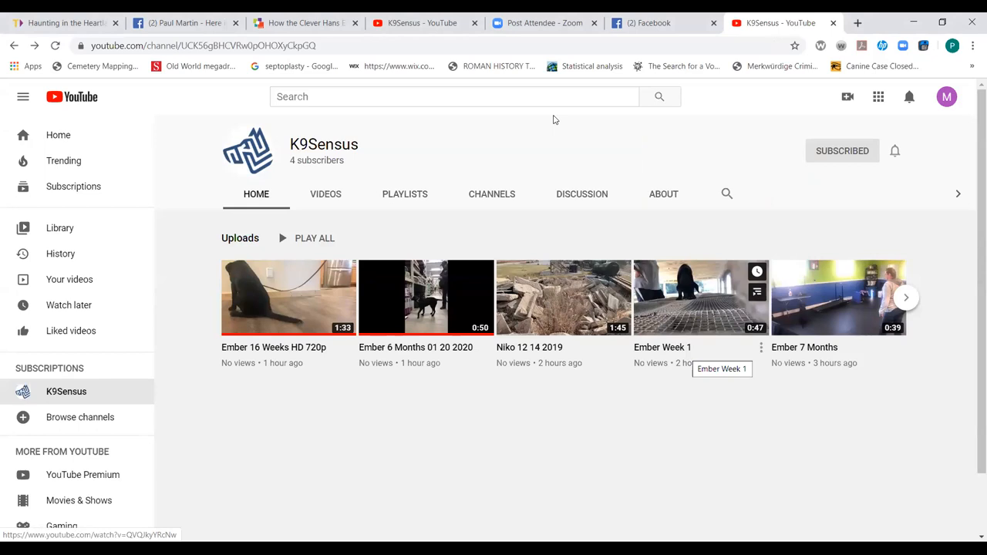
mouse_move(435, 222)
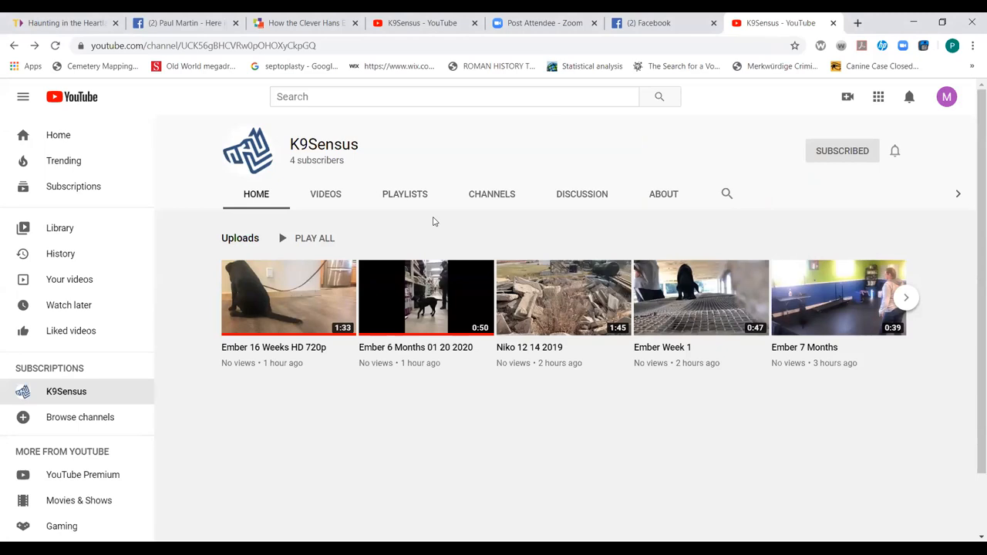
- Browse the channel's VIDEOS tab listing all twelve uploads, including the Niko and Dash clips
left_click(325, 195)
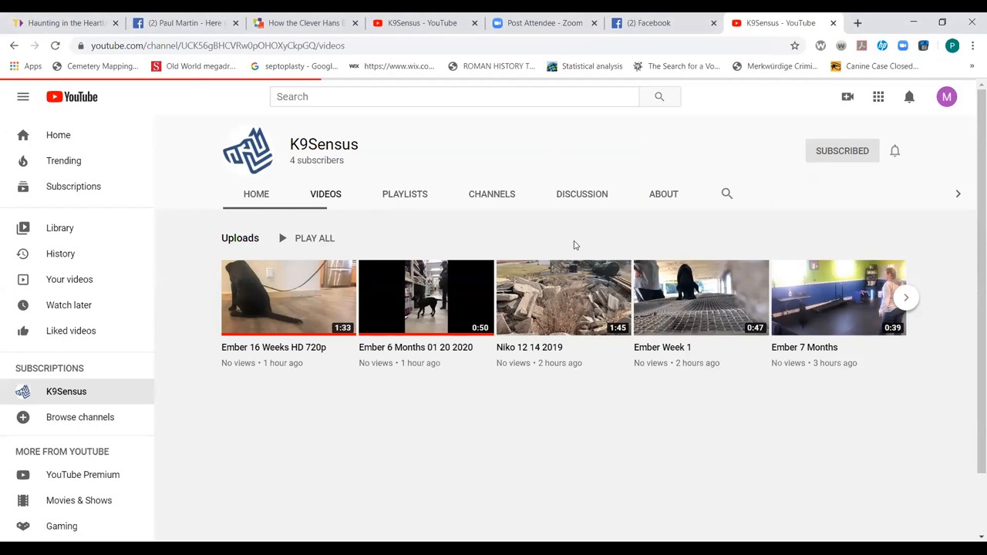
scroll("down", 3)
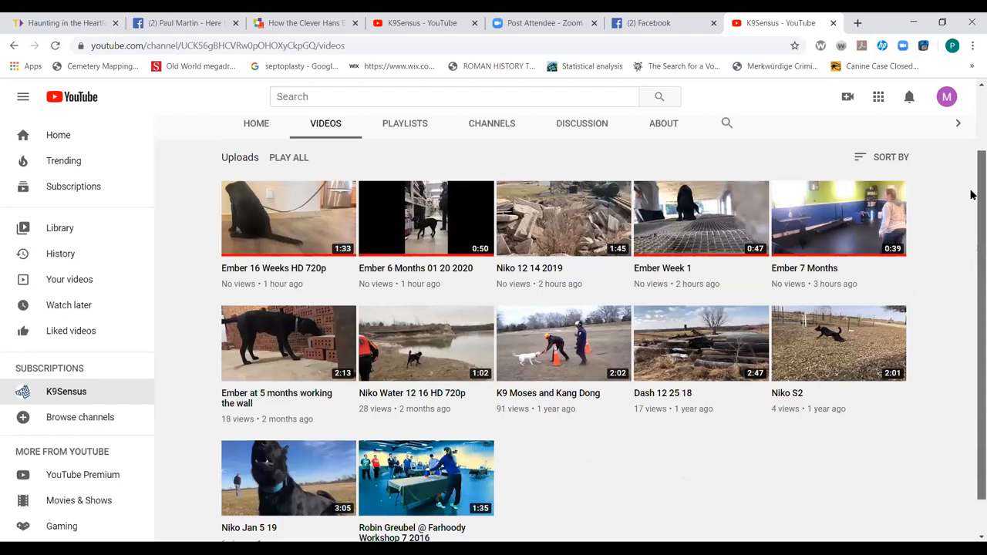
scroll("down", 3)
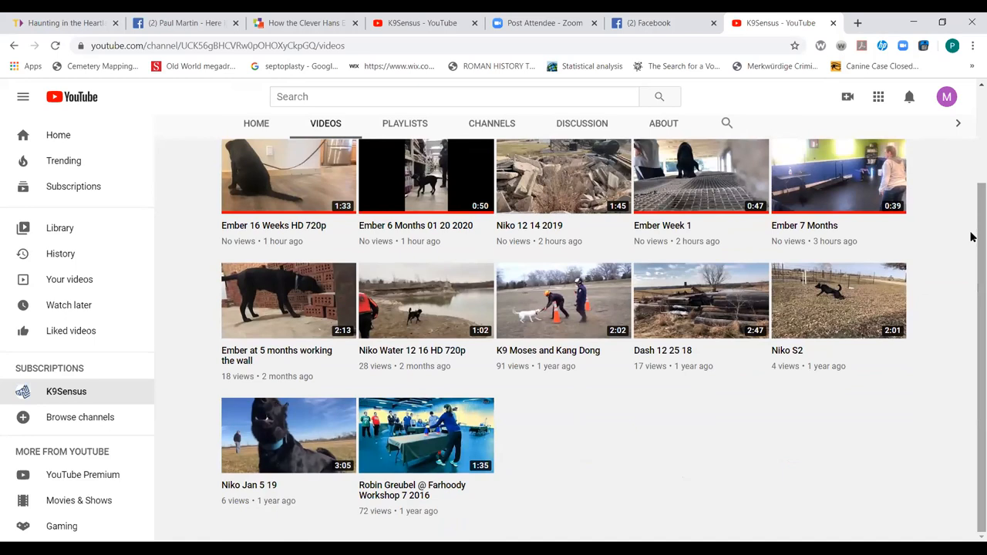
mouse_move(244, 435)
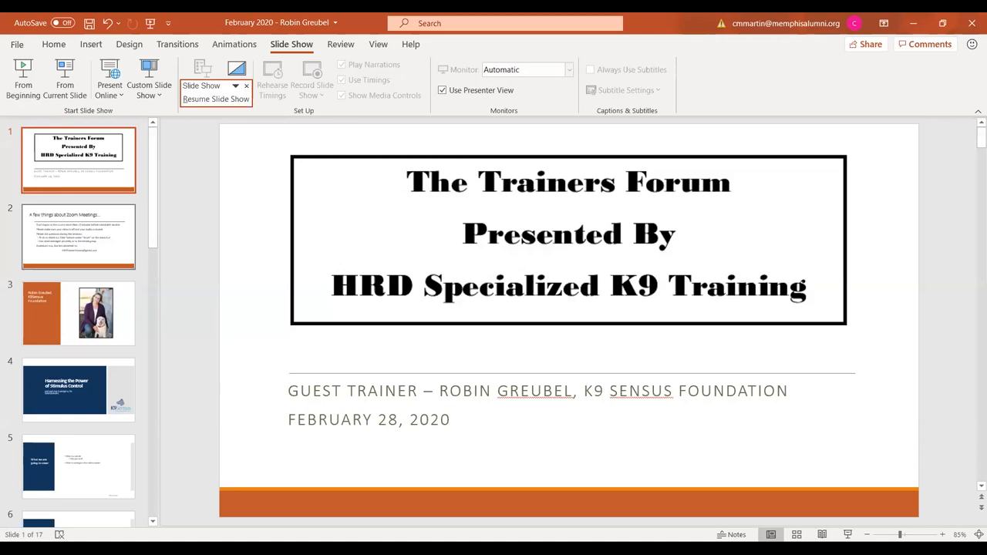
left_click(79, 235)
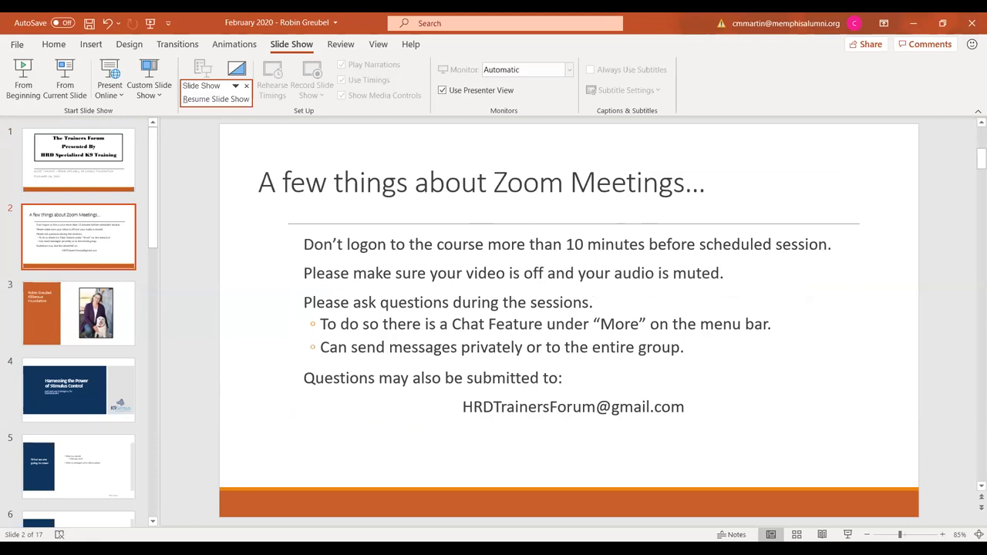